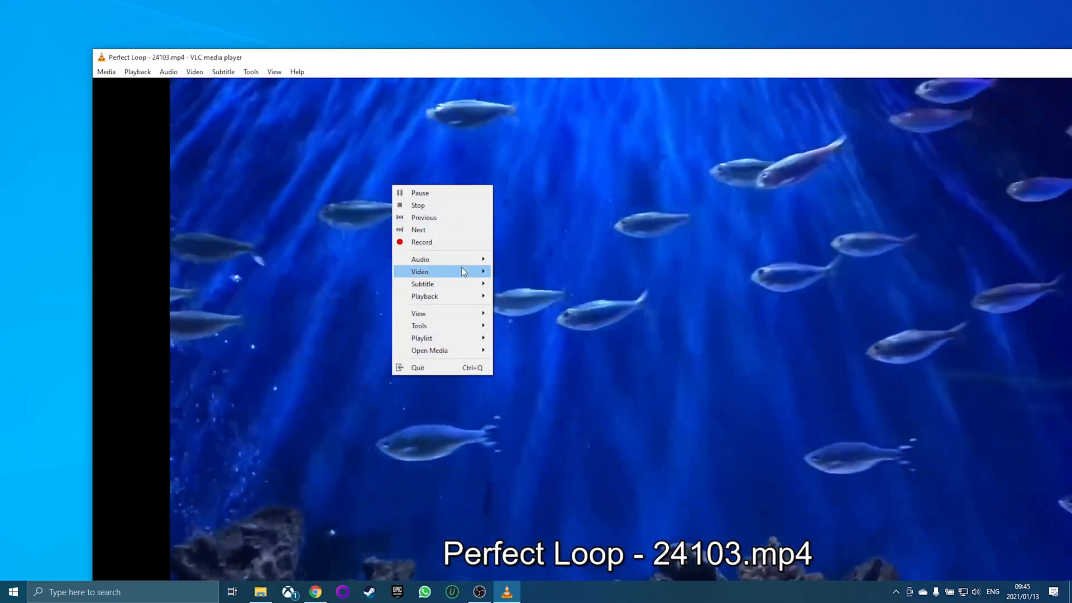
Set the playing Perfect Loop fish video as the desktop wallpaper from VLC's Video menu.
click(13, 592)
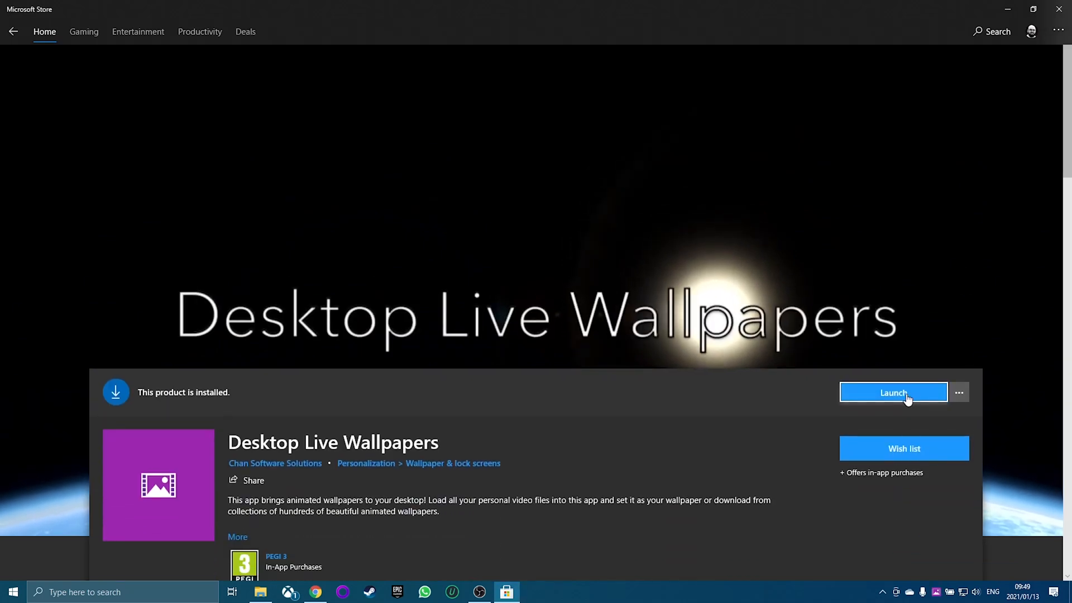
Launch Desktop Live Wallpapers from its Microsoft Store page.
click(894, 392)
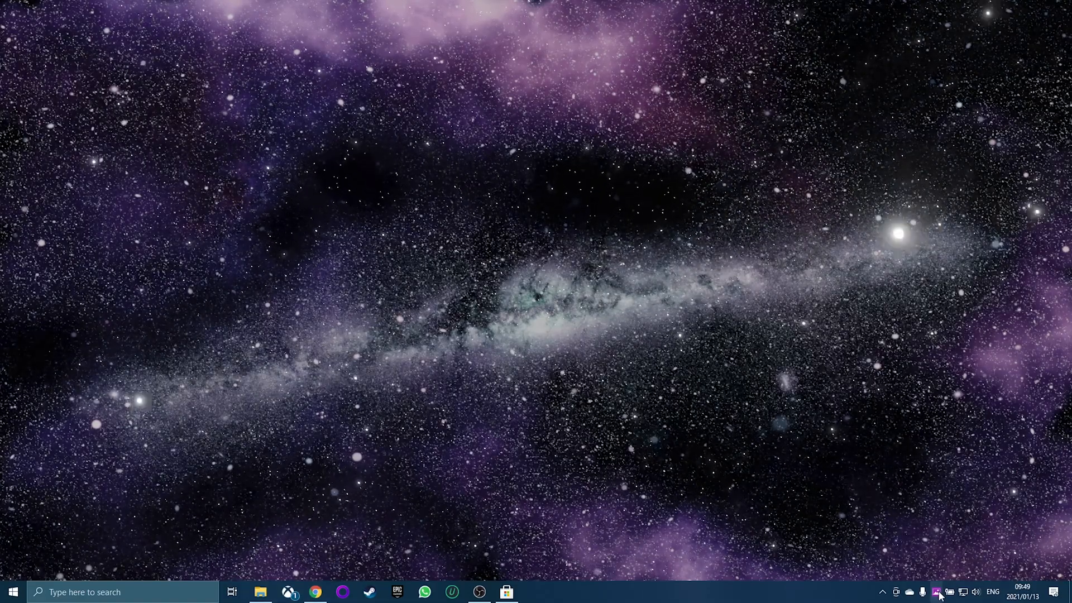
Open the launcher from the tray icon and start browsing for a video folder.
click(939, 592)
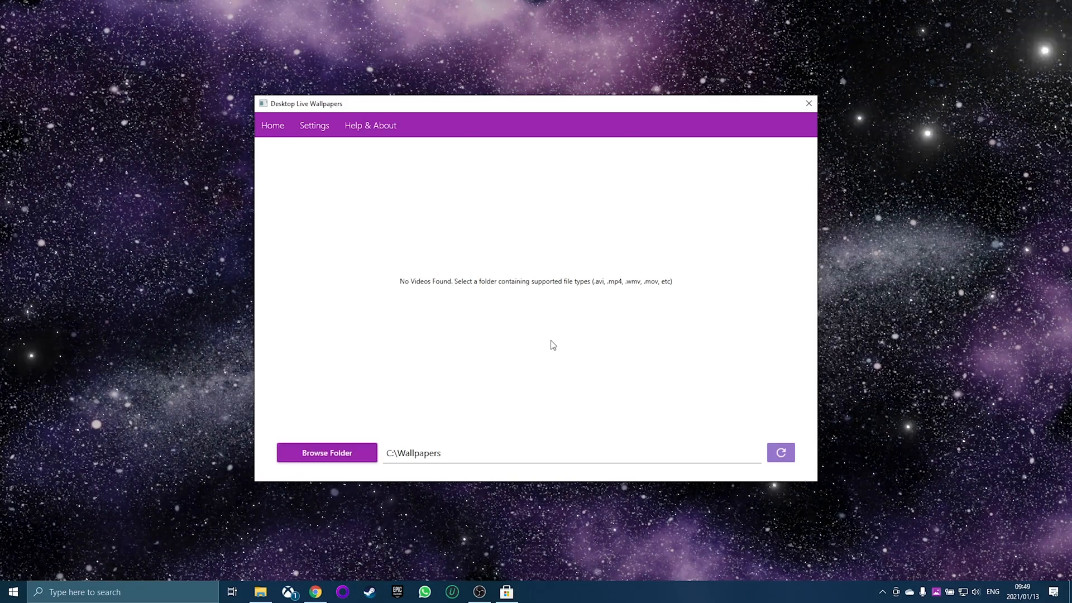
click(326, 453)
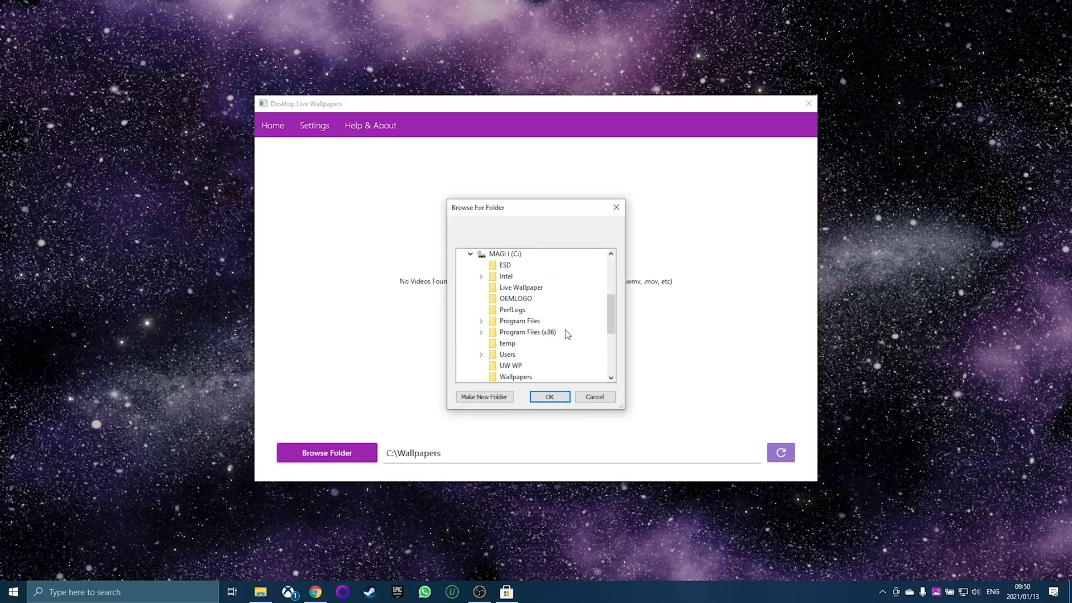
mouse_move(511, 365)
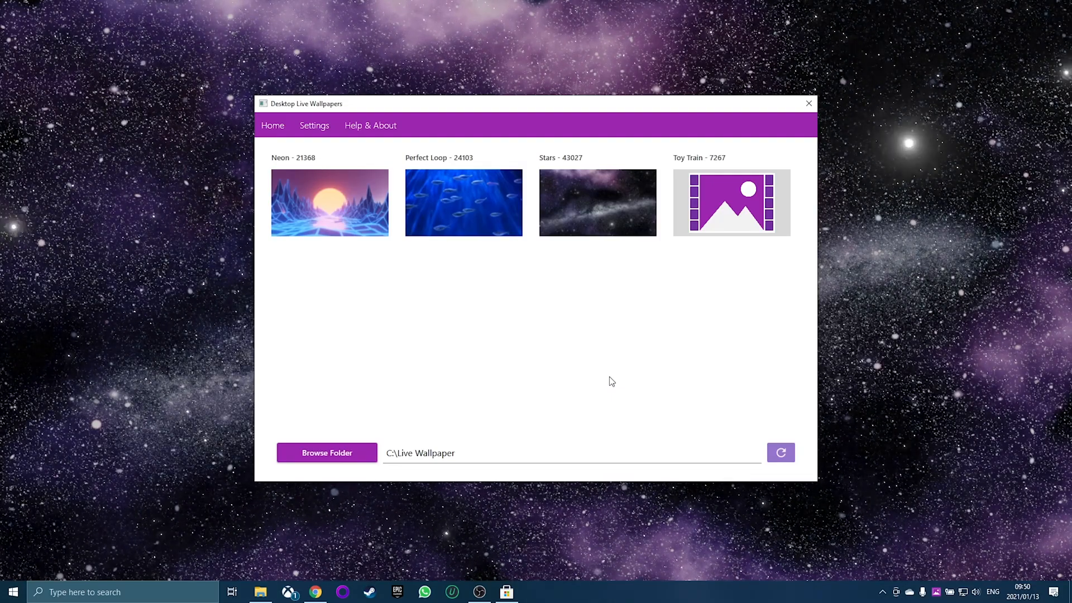
mouse_move(630, 391)
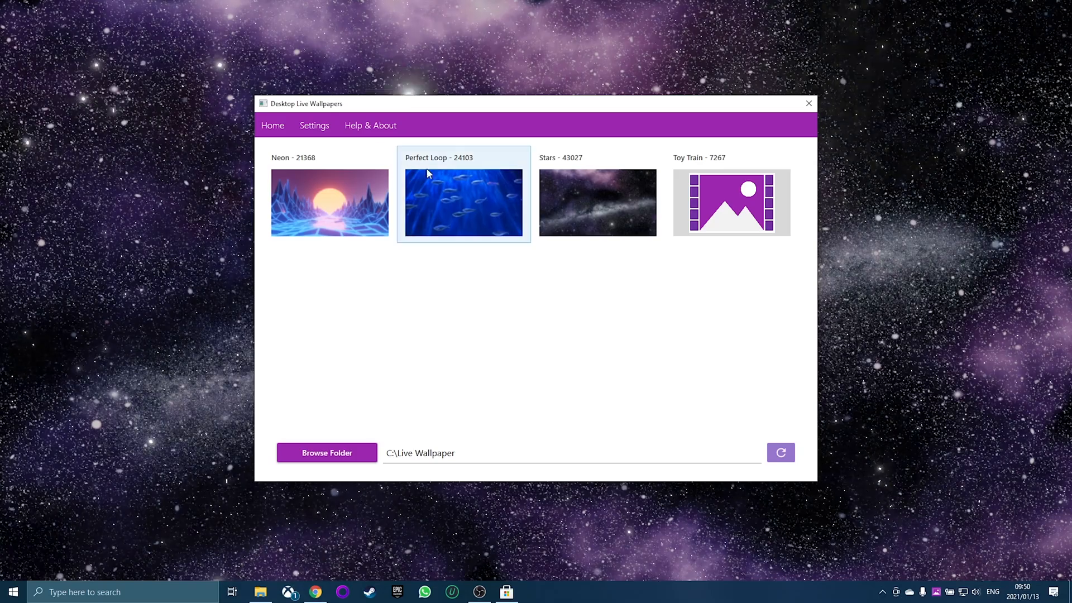
Show Settings with VLC Media Player as player type, then the tray menu's Pause/Play and Exit options.
click(313, 125)
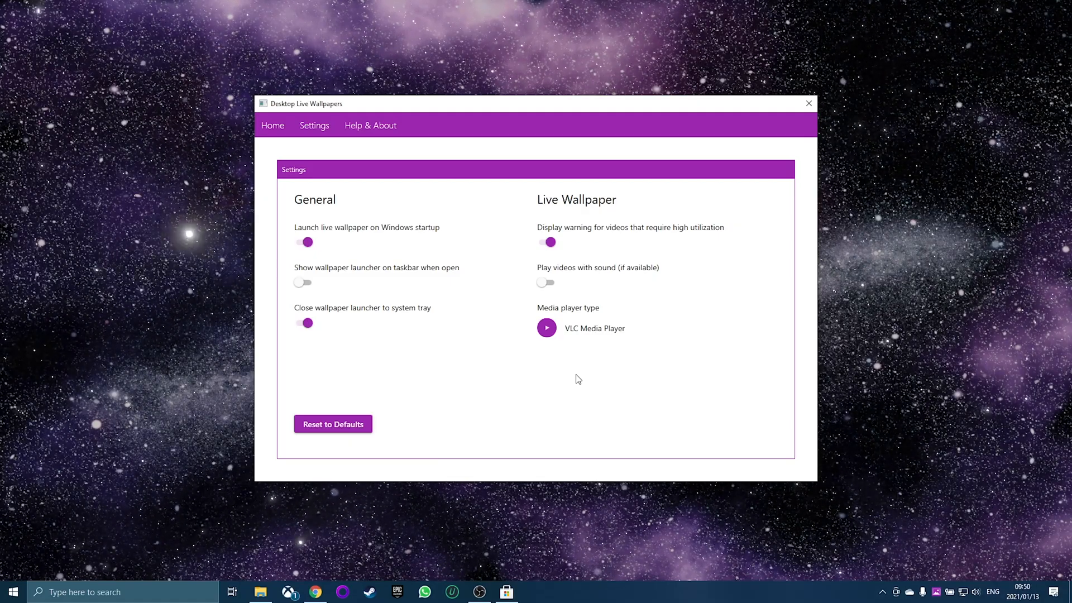
mouse_move(940, 532)
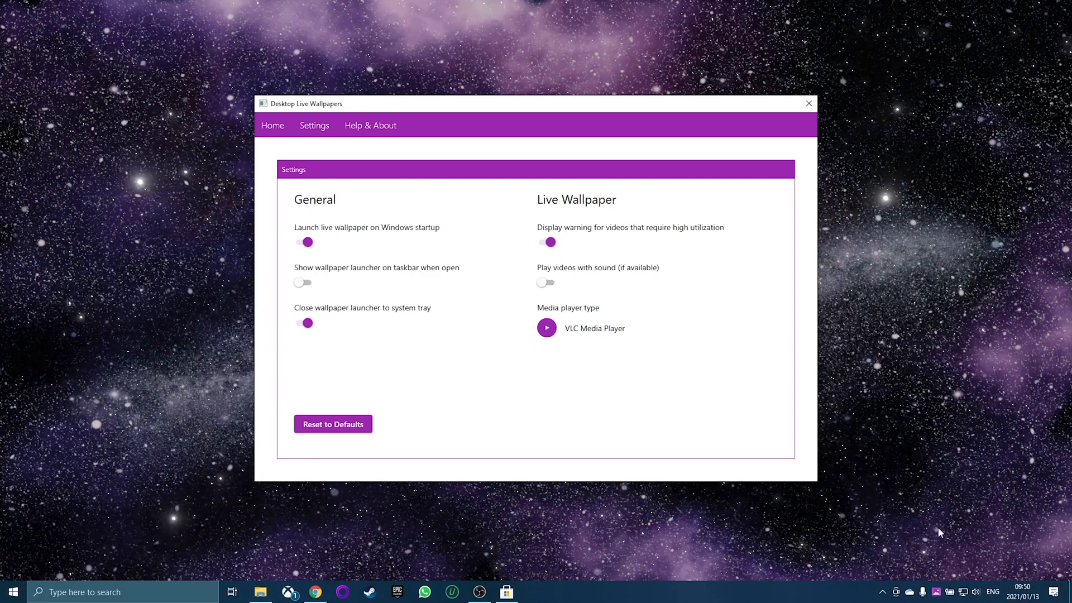
right_click(936, 592)
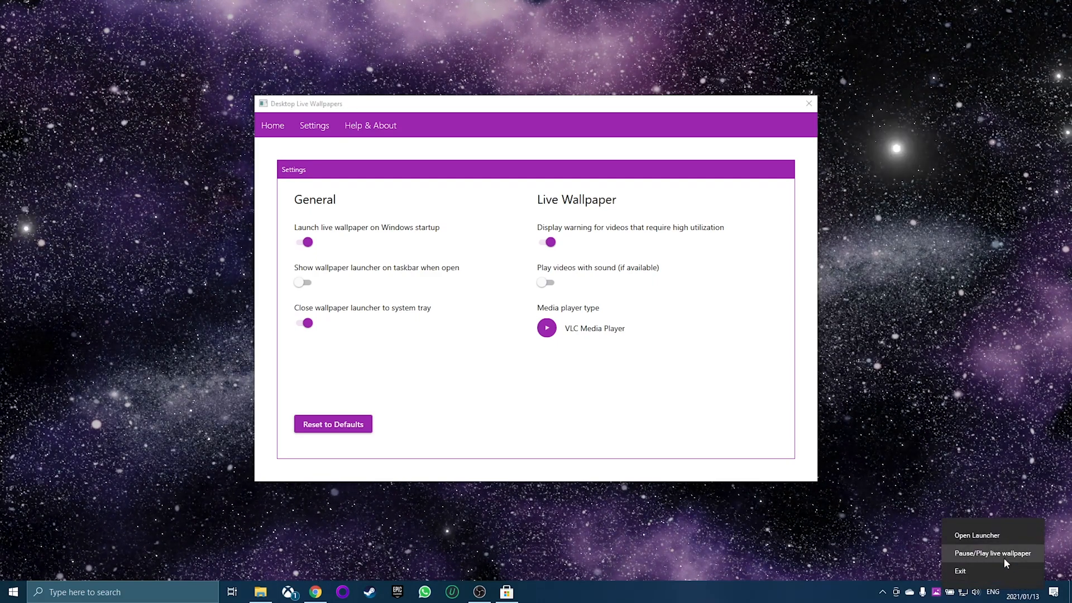